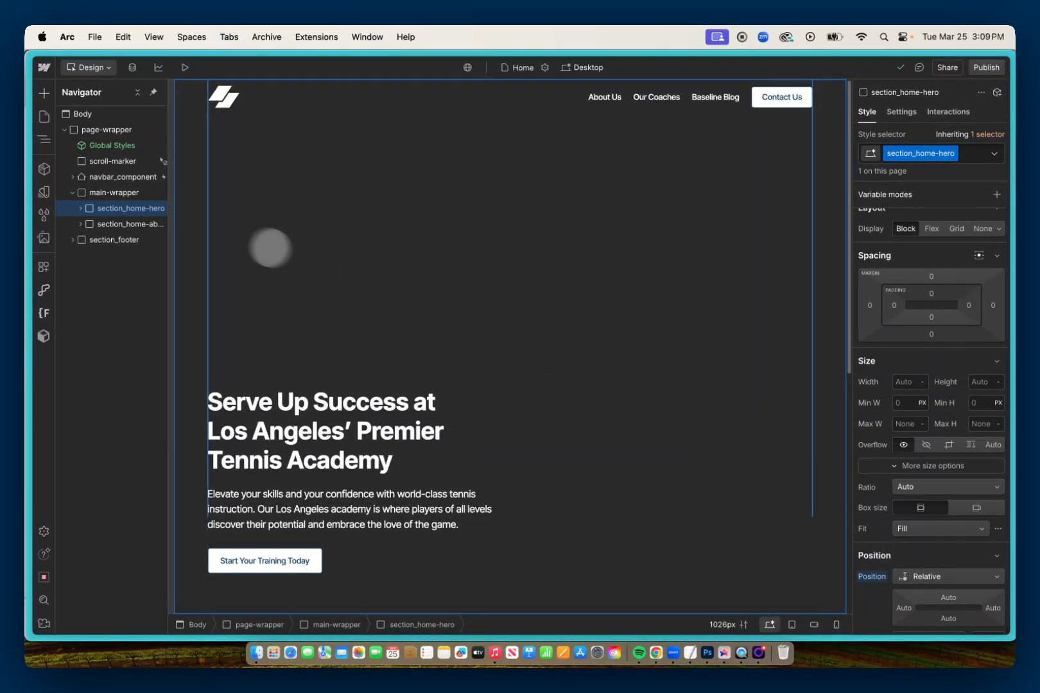
- Expand section_home-hero and its background wrapper, then select video-embed
{"action": "left_click", "coordinate": [81, 209]}
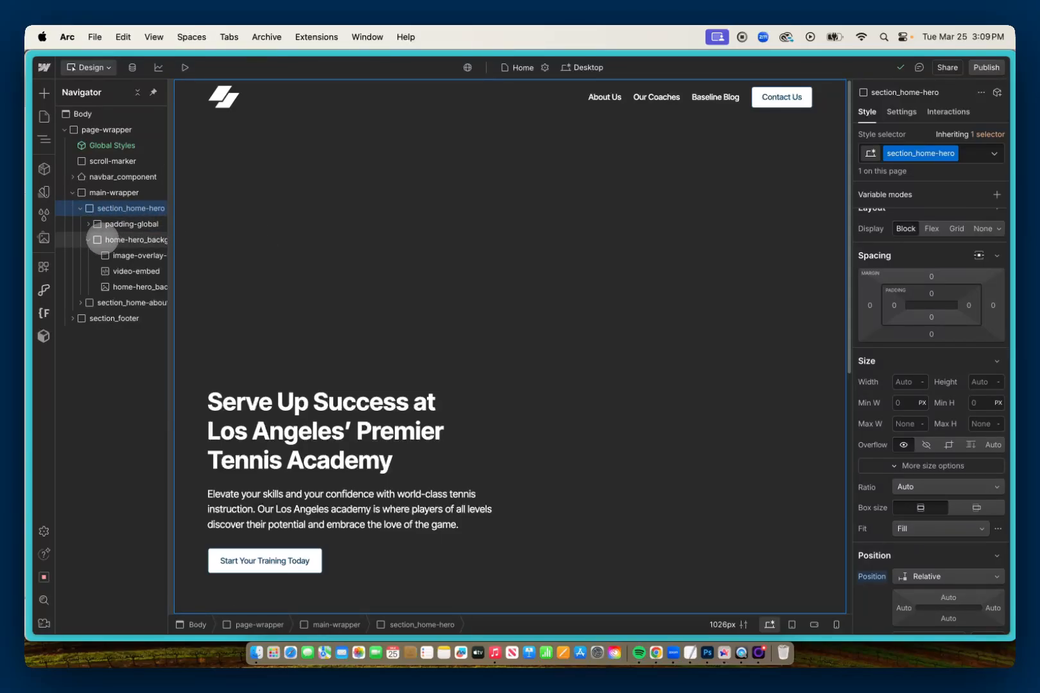
{"action": "left_click", "coordinate": [135, 240]}
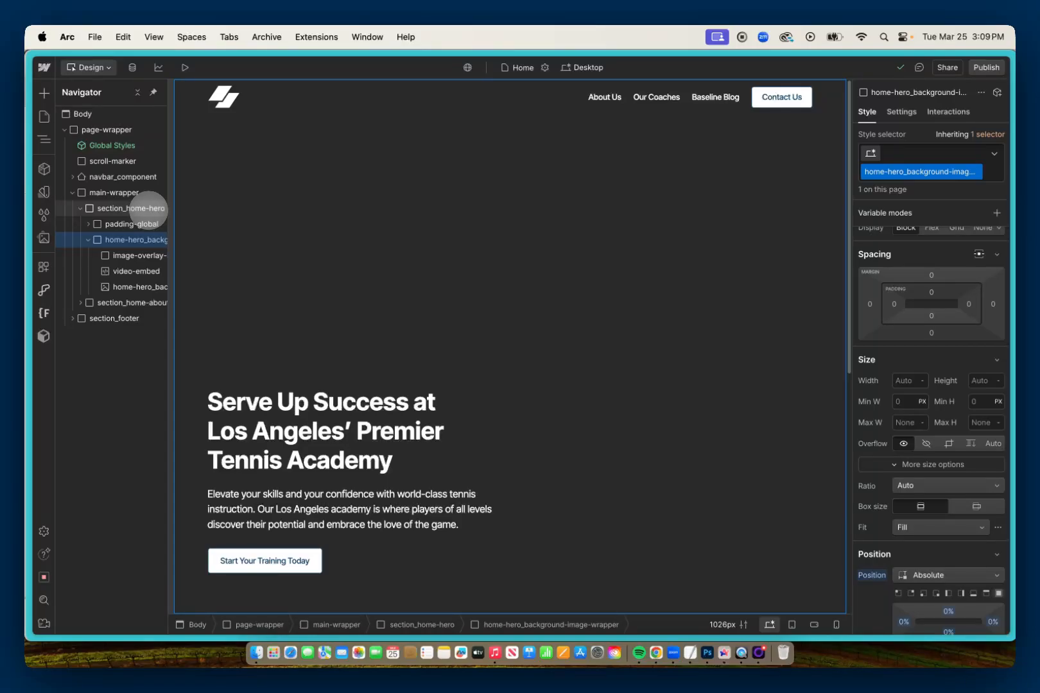
{"action": "left_click", "coordinate": [136, 271]}
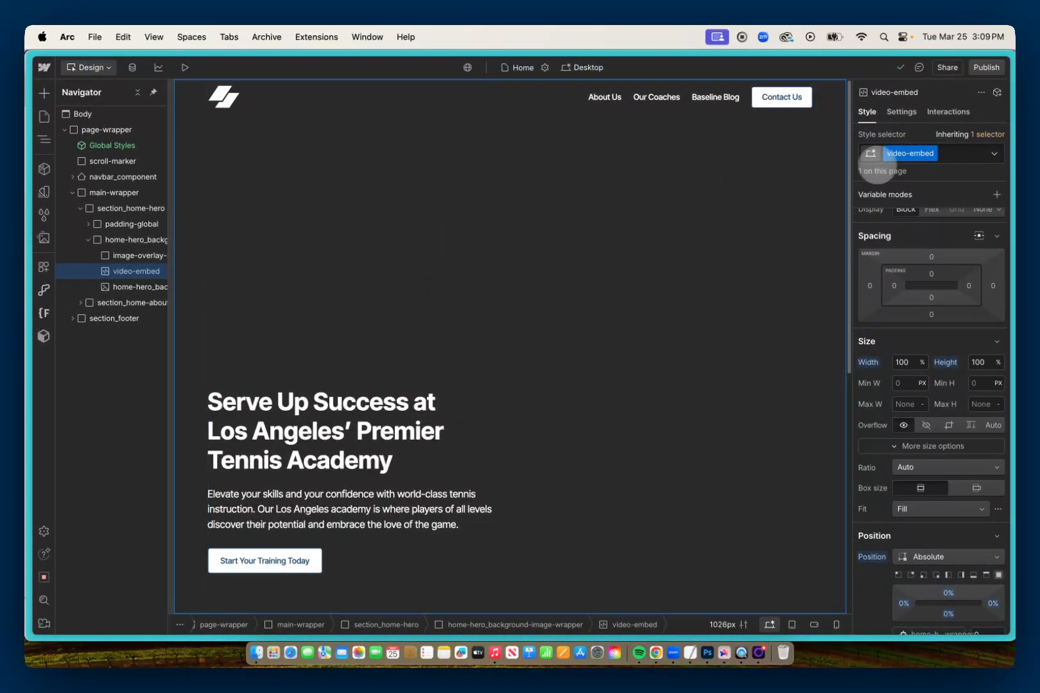
{"action": "mouse_move", "coordinate": [872, 376]}
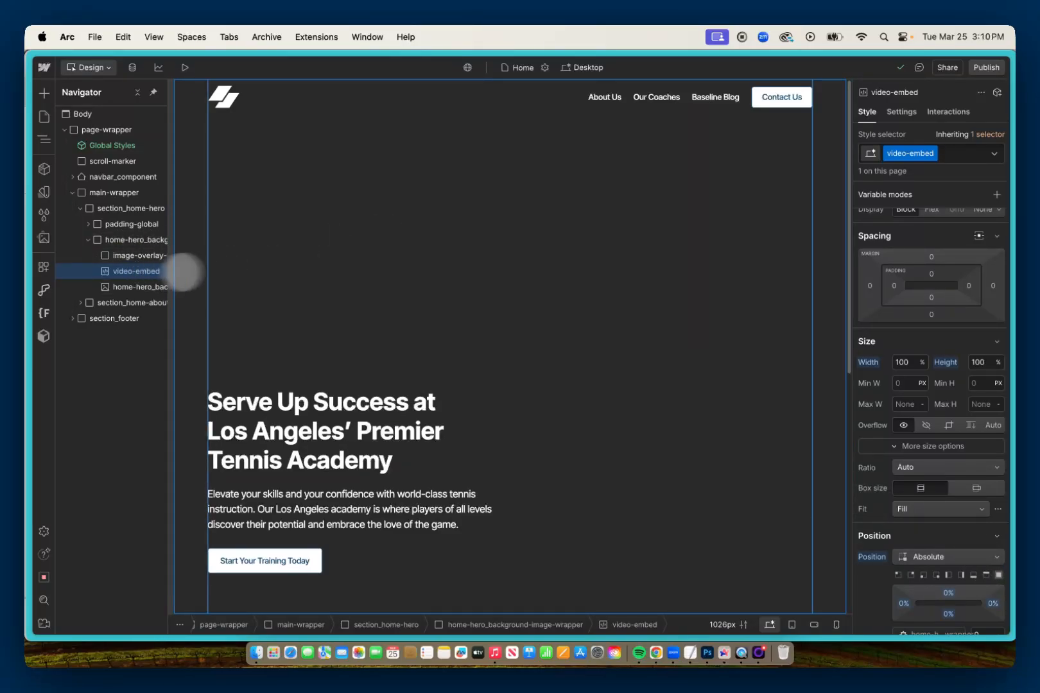
- Show the video-embed settings and bring up its Code Editor with empty URLs
{"action": "left_click", "coordinate": [901, 111]}
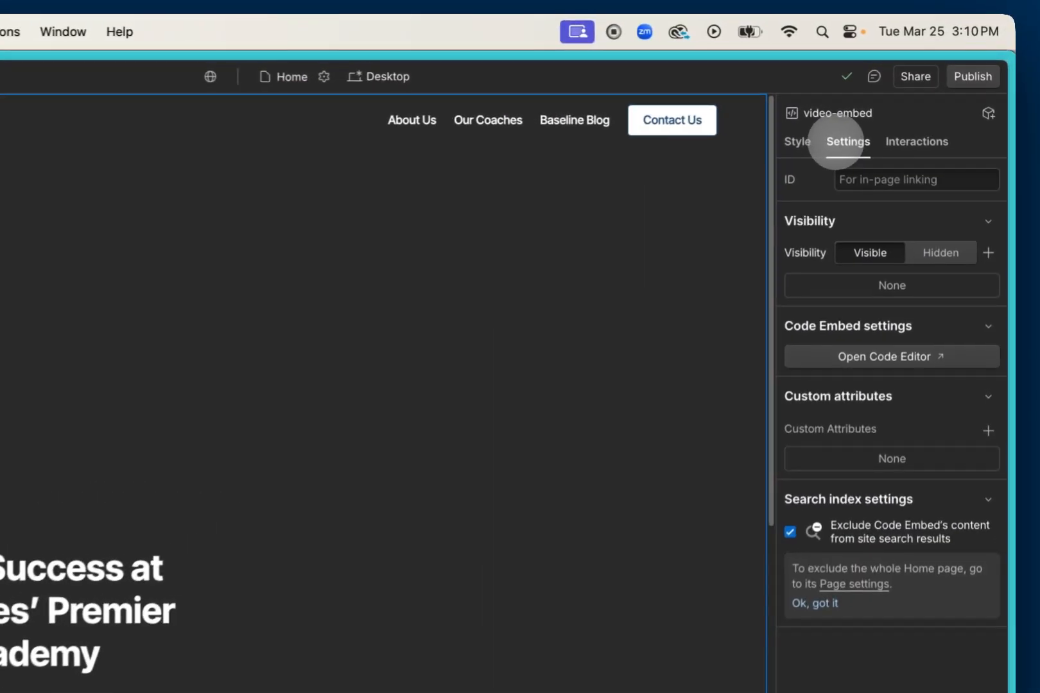
{"action": "left_click", "coordinate": [891, 356]}
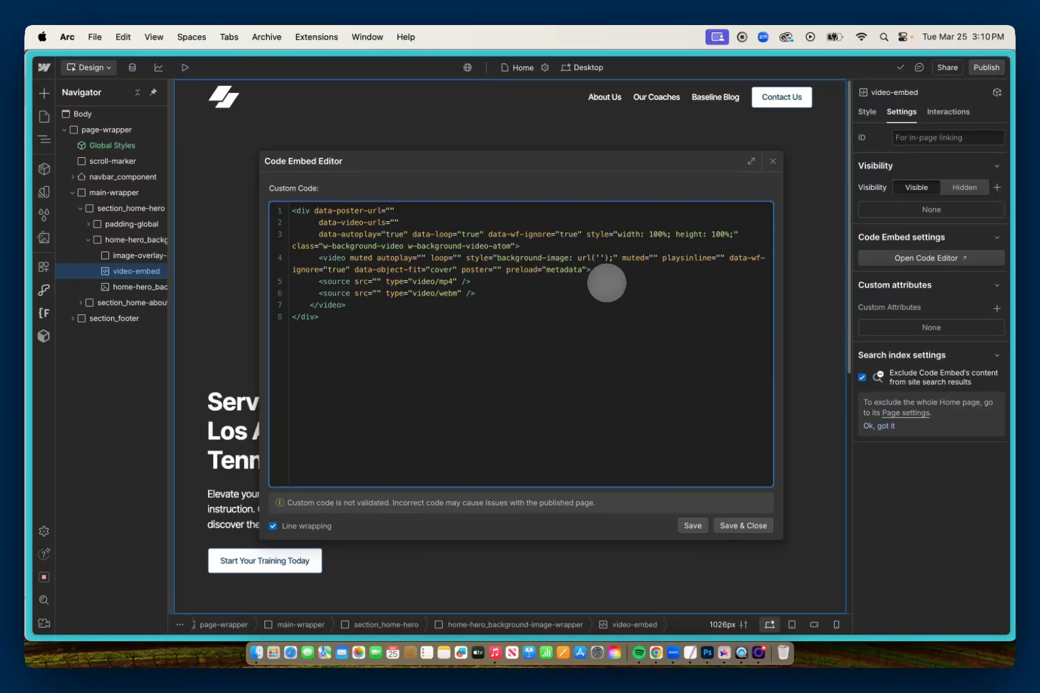
{"action": "mouse_move", "coordinate": [625, 497]}
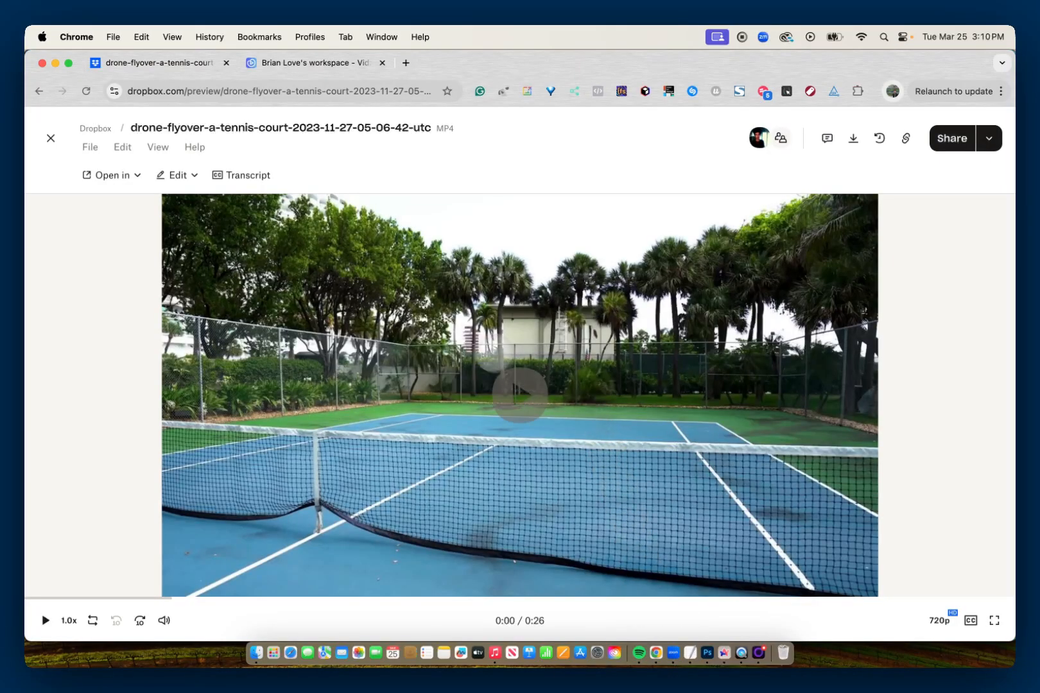
- Copy a Dropbox share link for the drone tennis-court video
{"action": "left_click", "coordinate": [519, 394]}
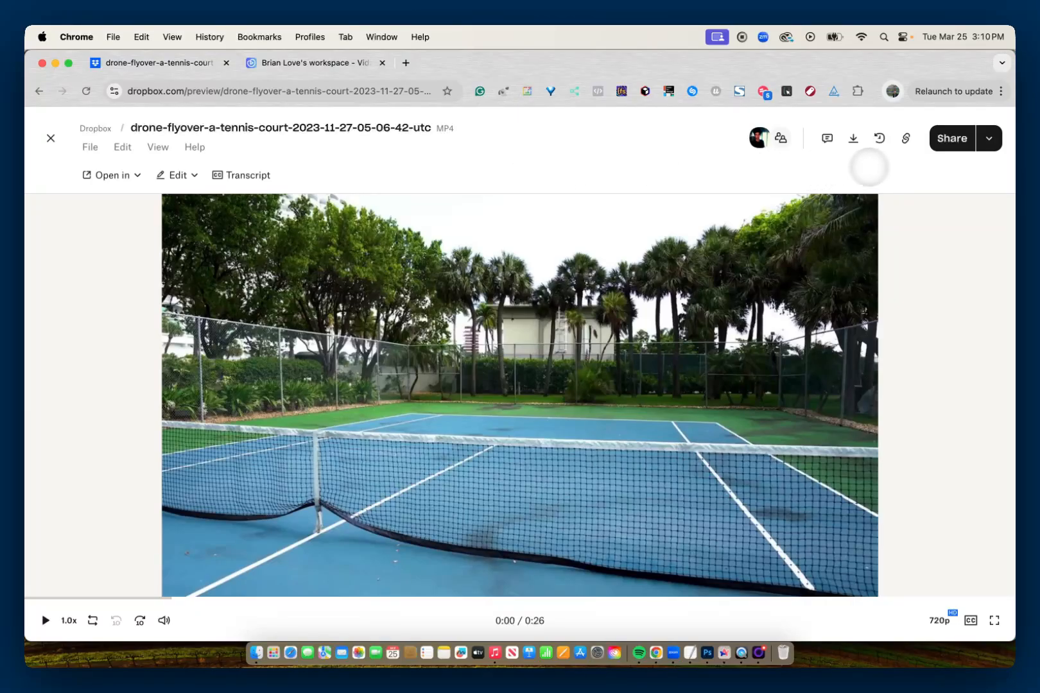
{"action": "left_click", "coordinate": [952, 138]}
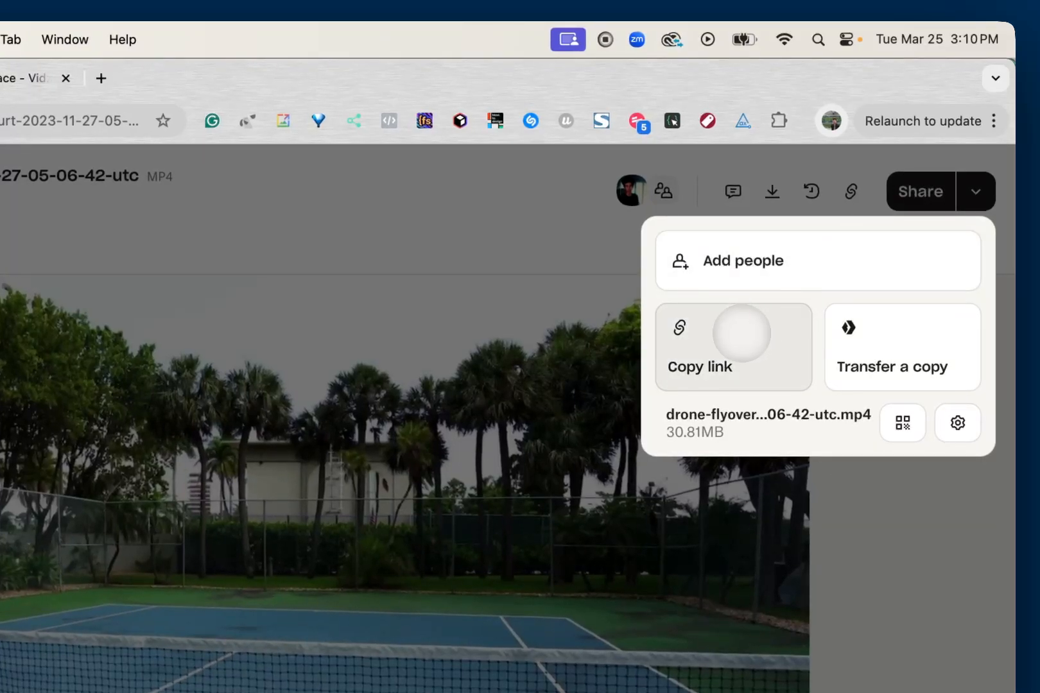
{"action": "left_click", "coordinate": [697, 346]}
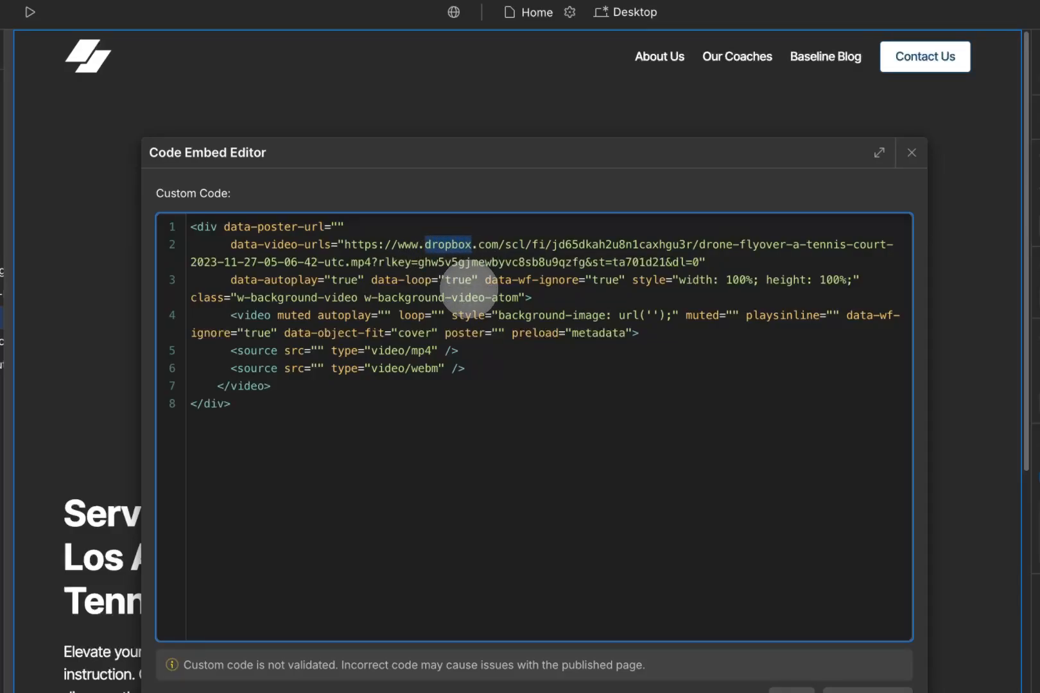
- Change the pasted link's domain to dl.dropboxusercontent.com
{"action": "type", "text": "dl"}
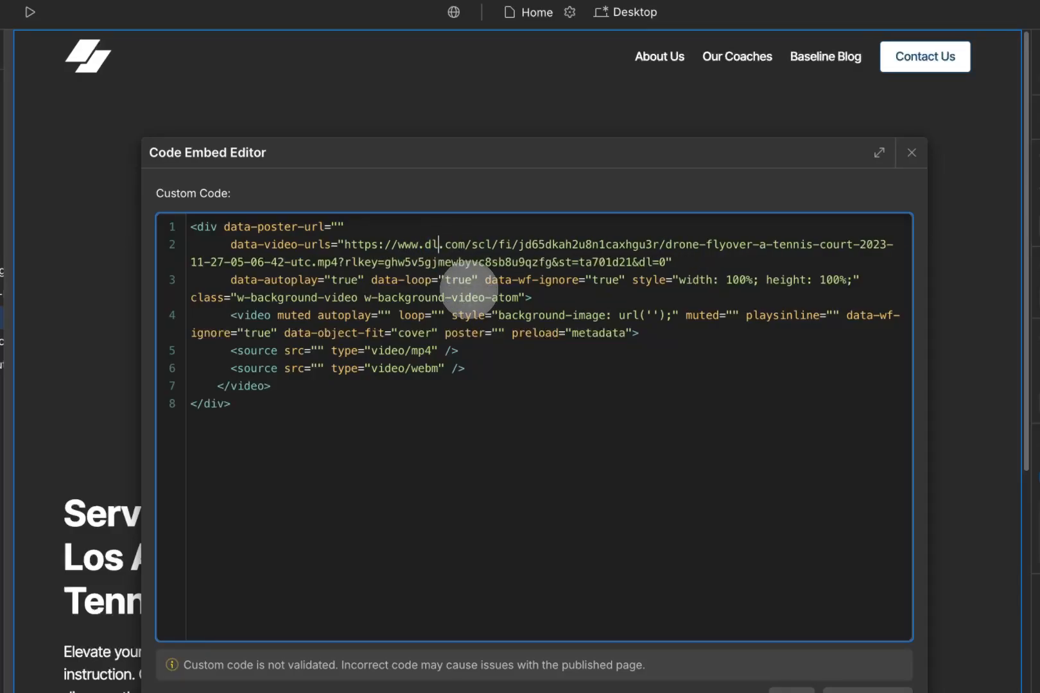
{"action": "type", "text": "drop"}
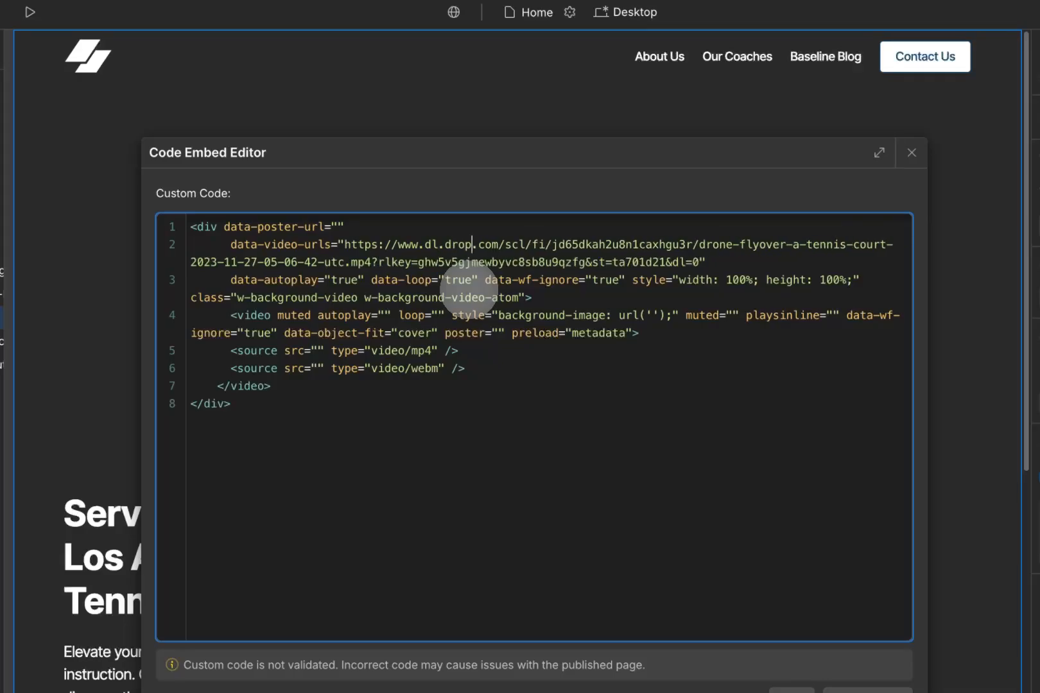
{"action": "type", "text": "boxuser"}
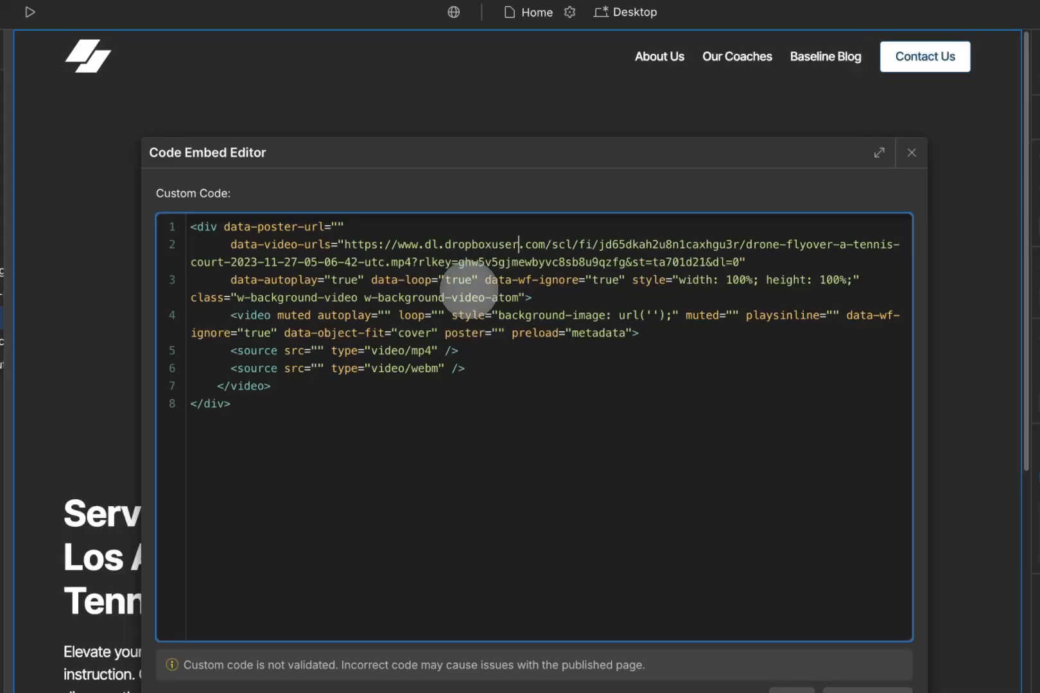
{"action": "type", "text": "content"}
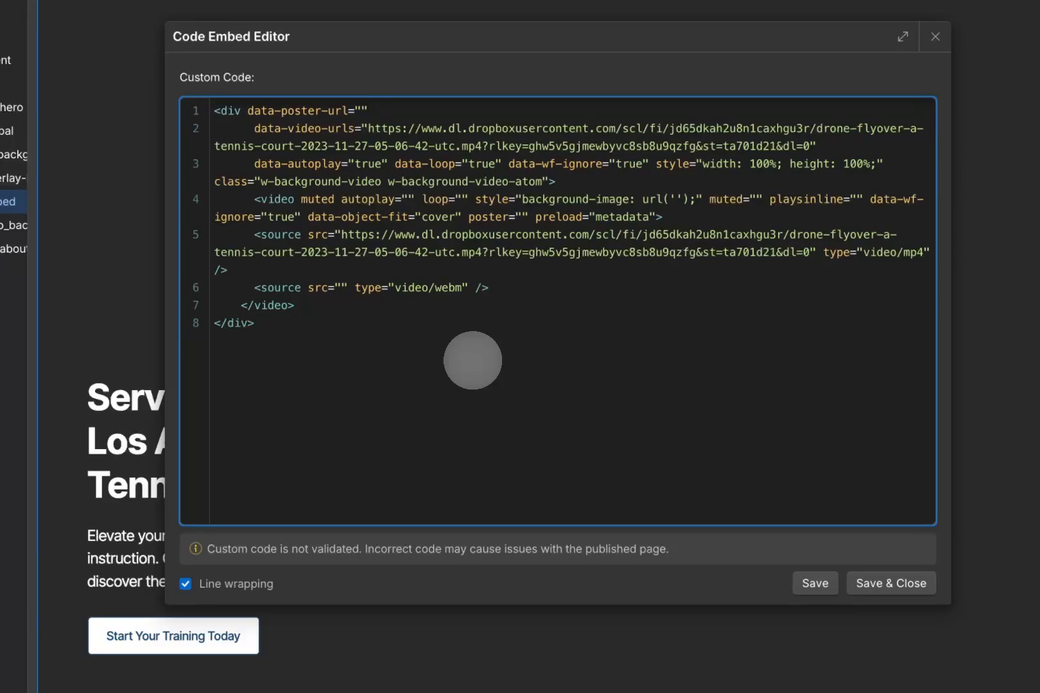
{"action": "mouse_move", "coordinate": [424, 345]}
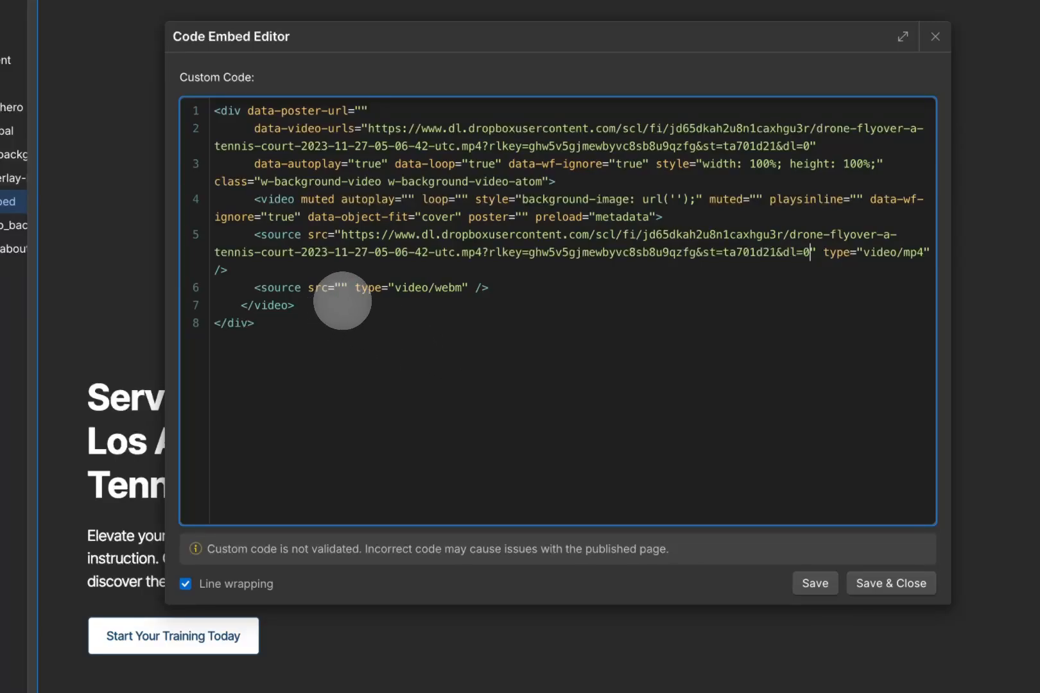
{"action": "mouse_move", "coordinate": [425, 314]}
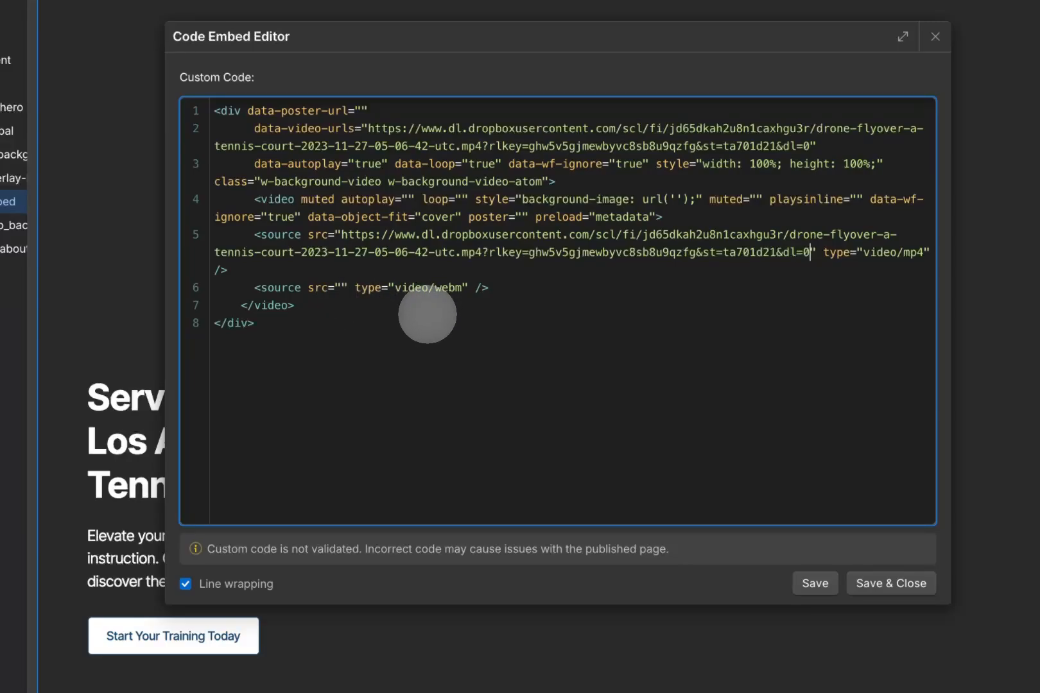
{"action": "mouse_move", "coordinate": [440, 314]}
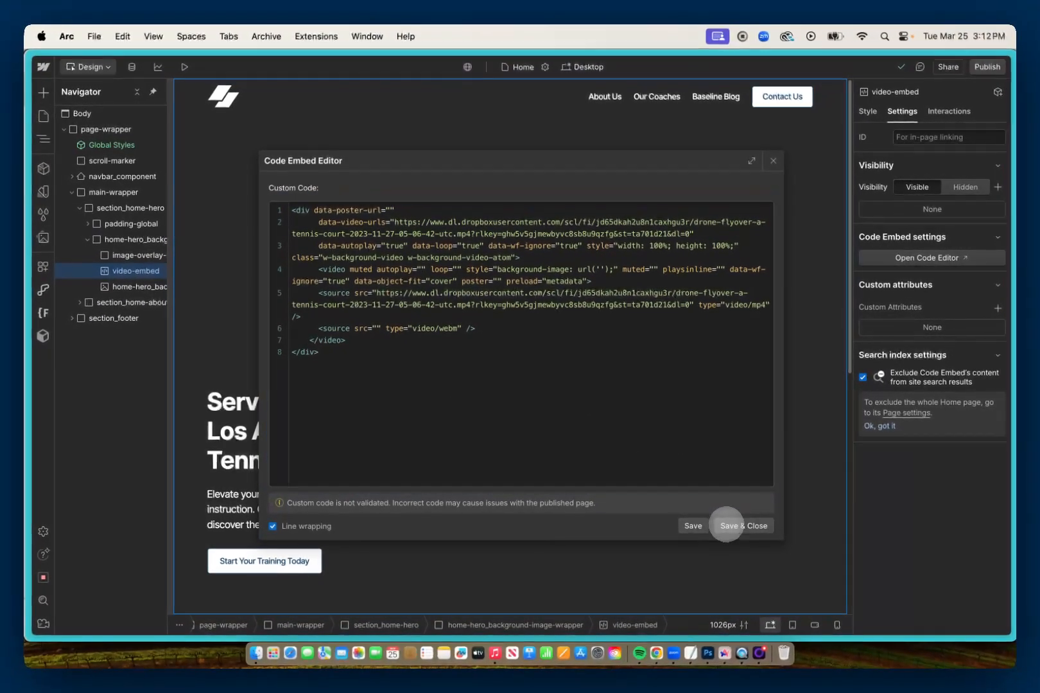
{"action": "left_click", "coordinate": [741, 526]}
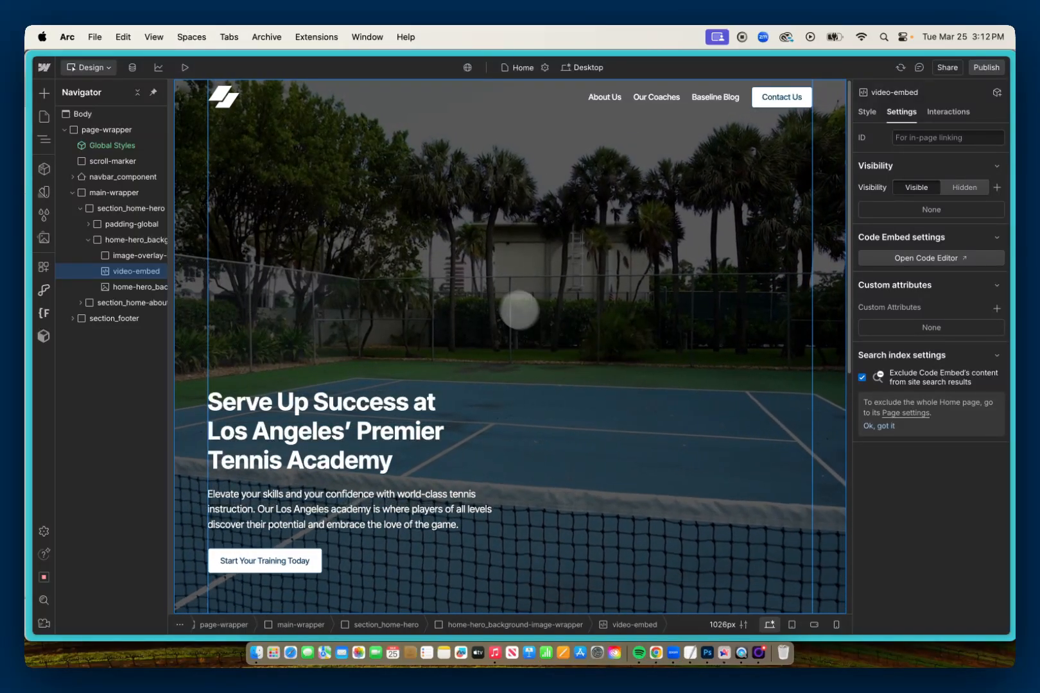
{"action": "left_click", "coordinate": [166, 67]}
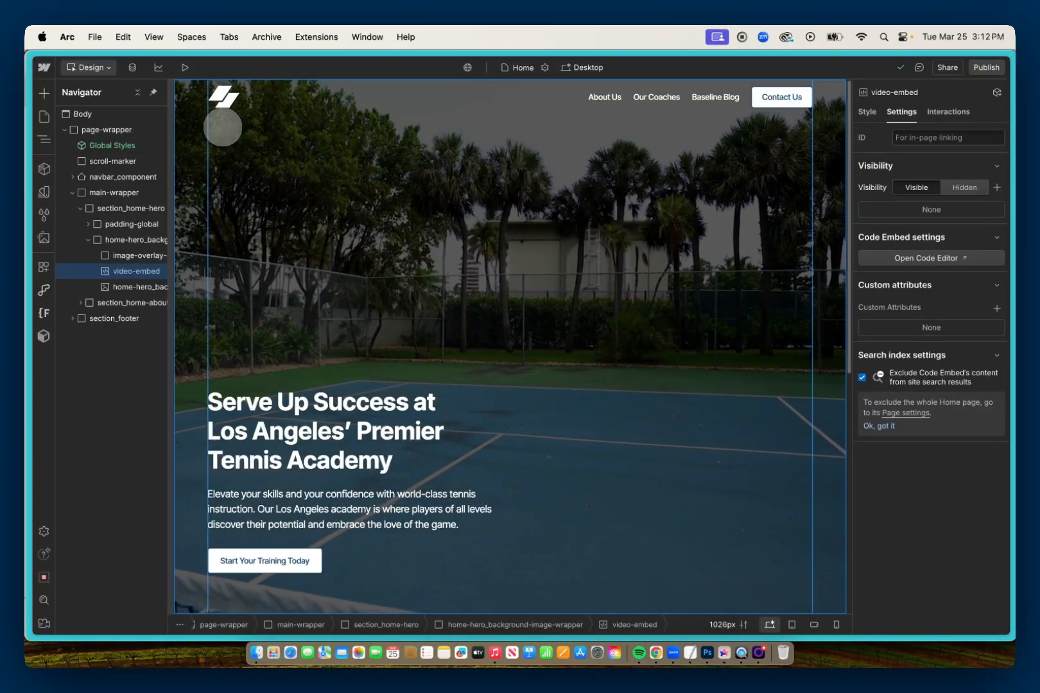
{"action": "left_click", "coordinate": [929, 258]}
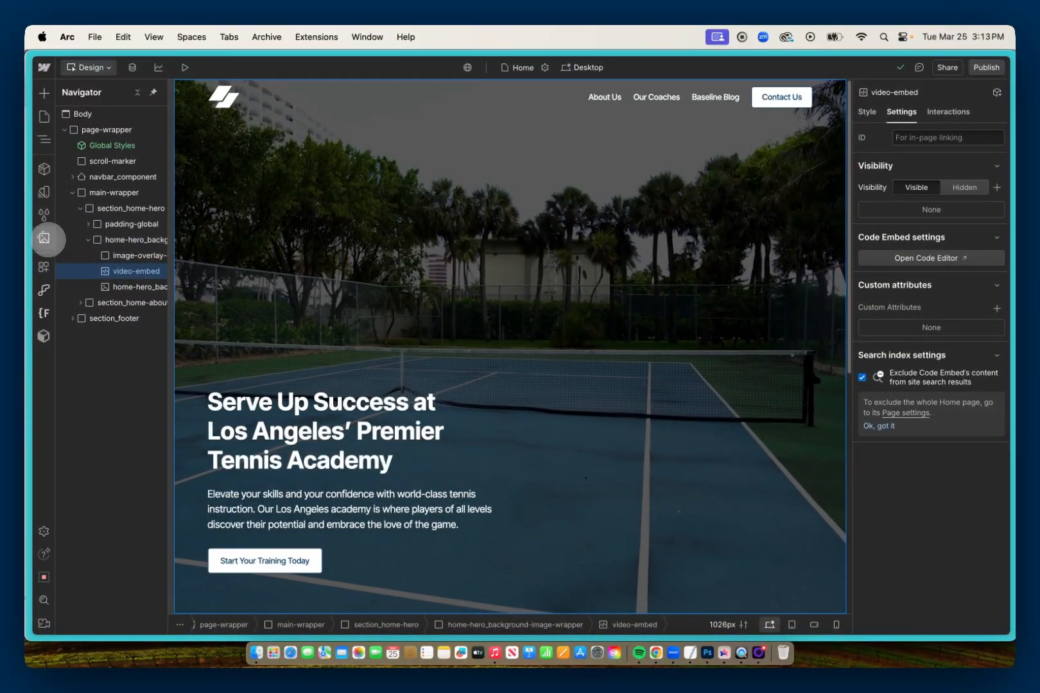
{"action": "left_click", "coordinate": [44, 238]}
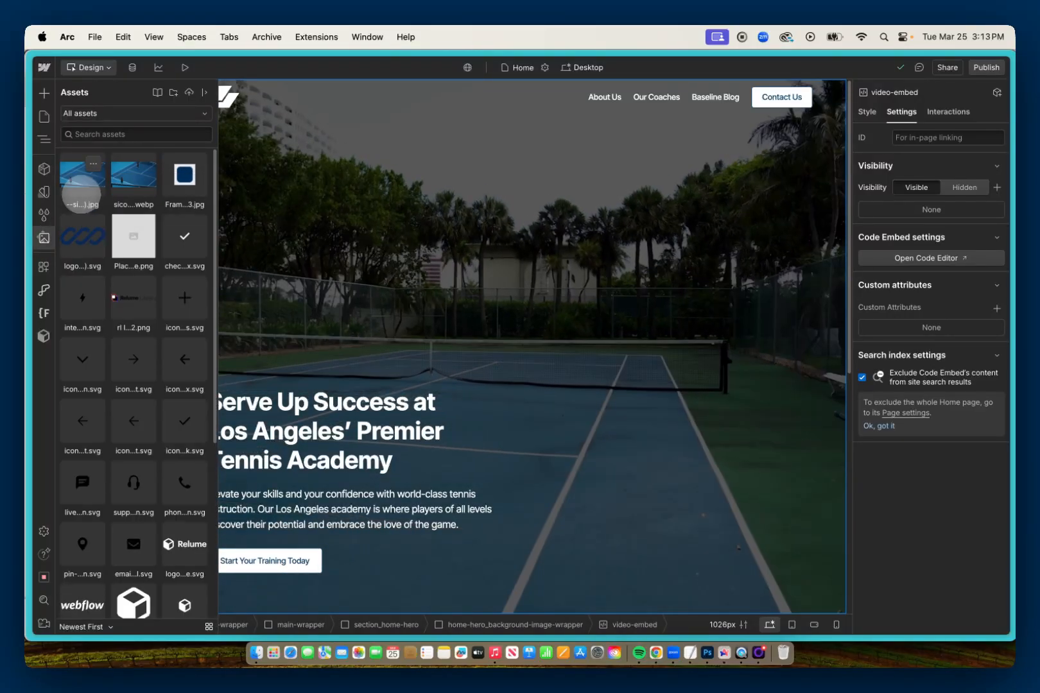
{"action": "left_click", "coordinate": [93, 163]}
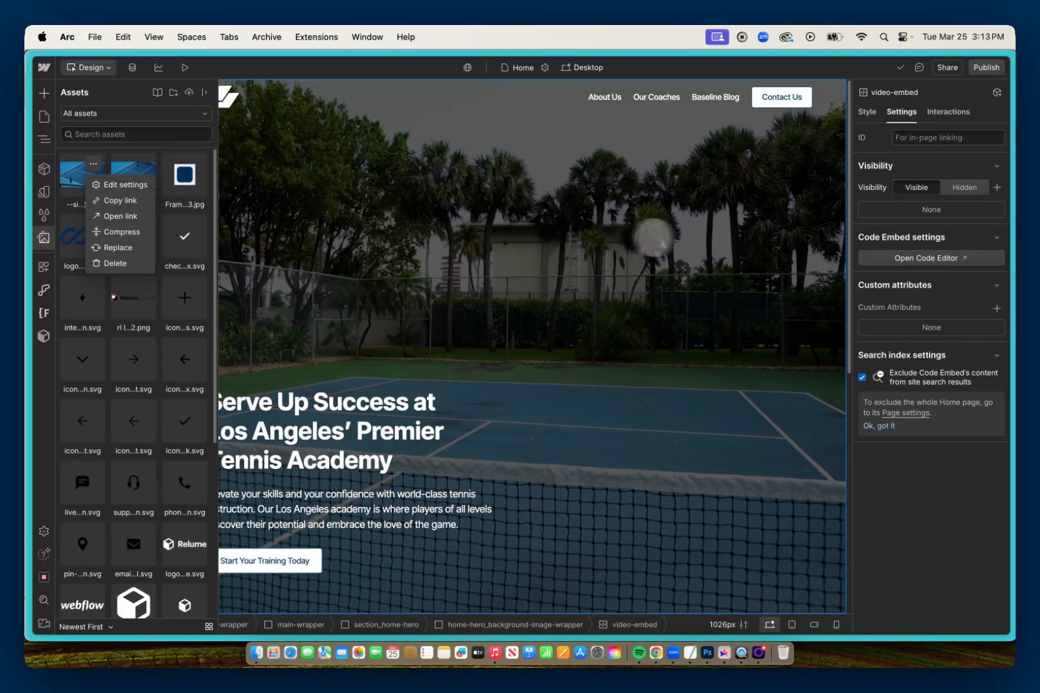
{"action": "left_click", "coordinate": [929, 258]}
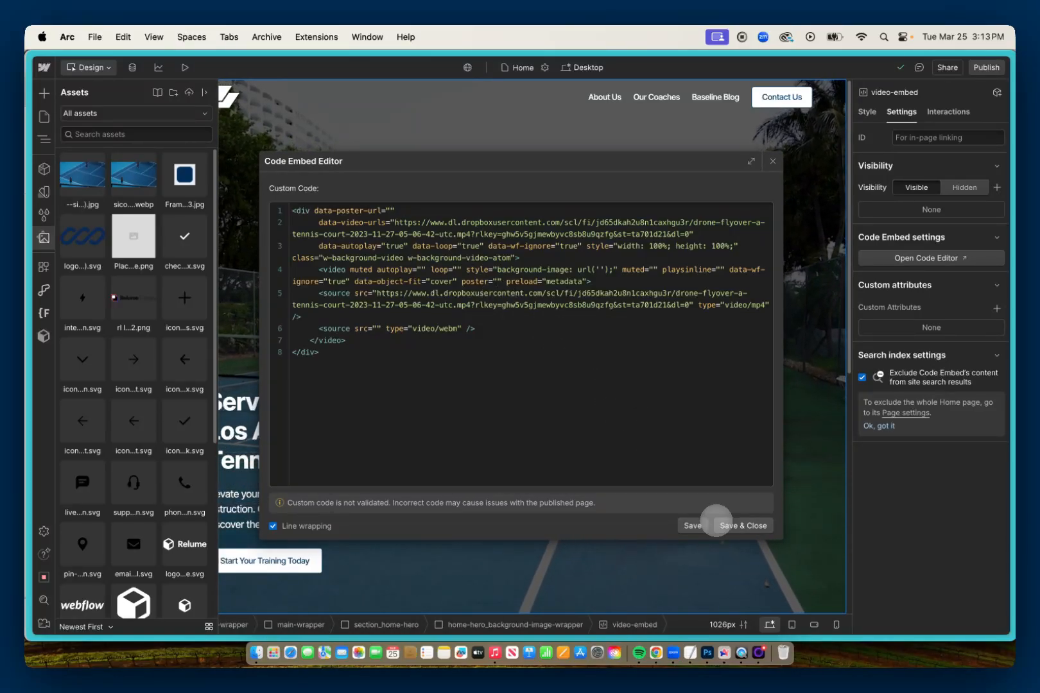
{"action": "left_click", "coordinate": [741, 526]}
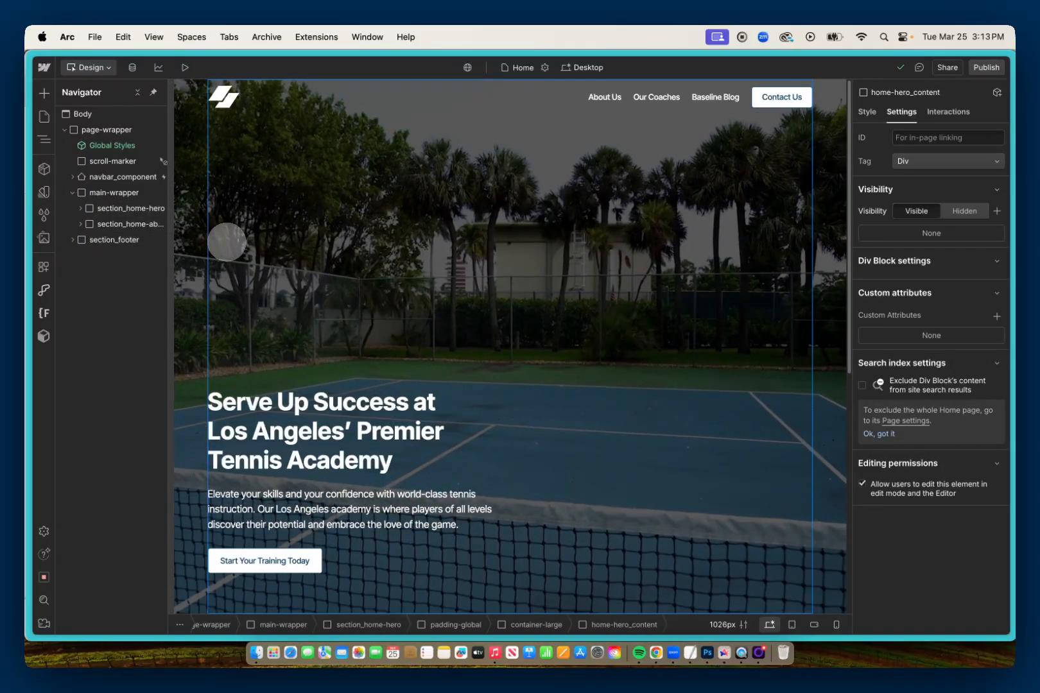
- Select video-embed in the hero section and bring up its custom code
{"action": "left_click", "coordinate": [81, 208]}
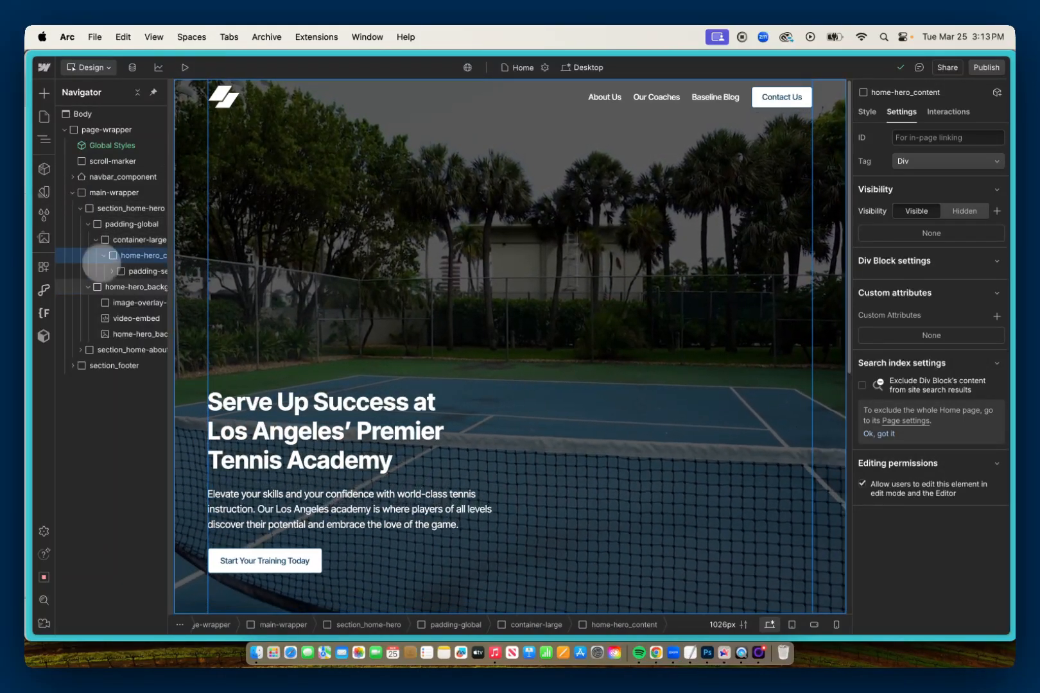
{"action": "left_click", "coordinate": [136, 319]}
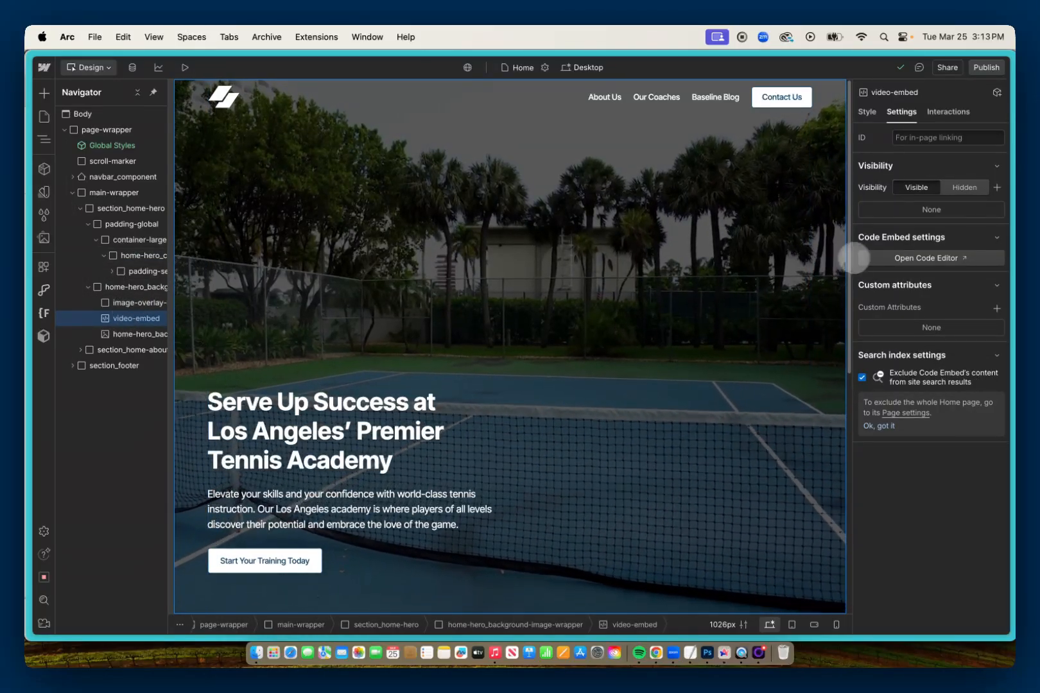
{"action": "left_click", "coordinate": [929, 259]}
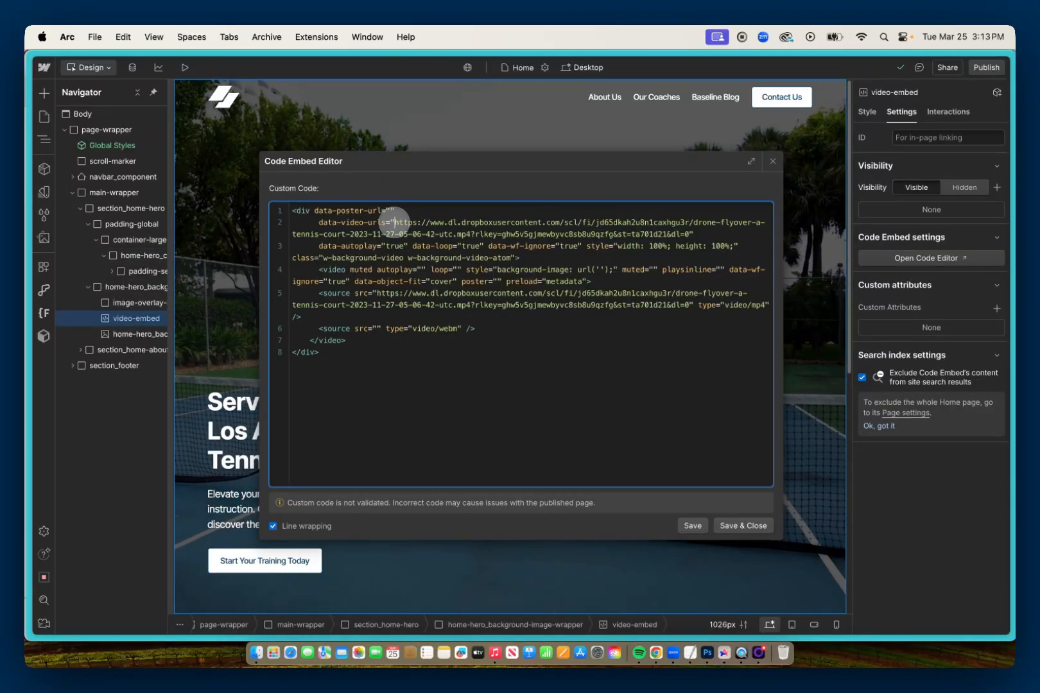
- Delete the Dropbox video link from the code and save the embed
{"action": "left_click_drag", "start_coordinate": [395, 223], "coordinate": [691, 234]}
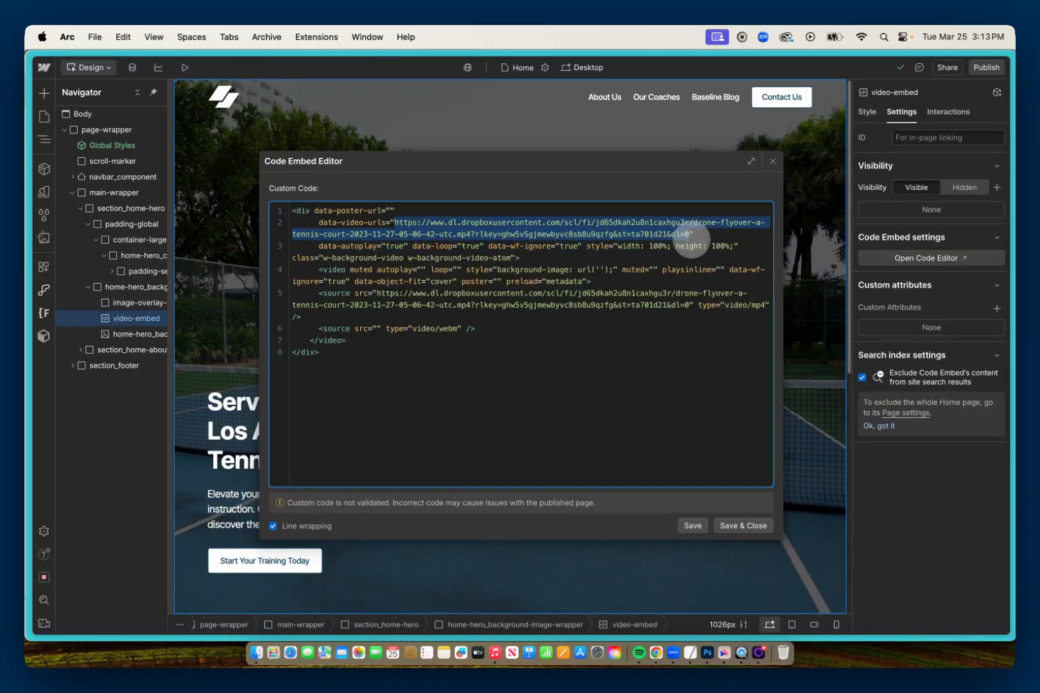
{"action": "key", "text": "Delete"}
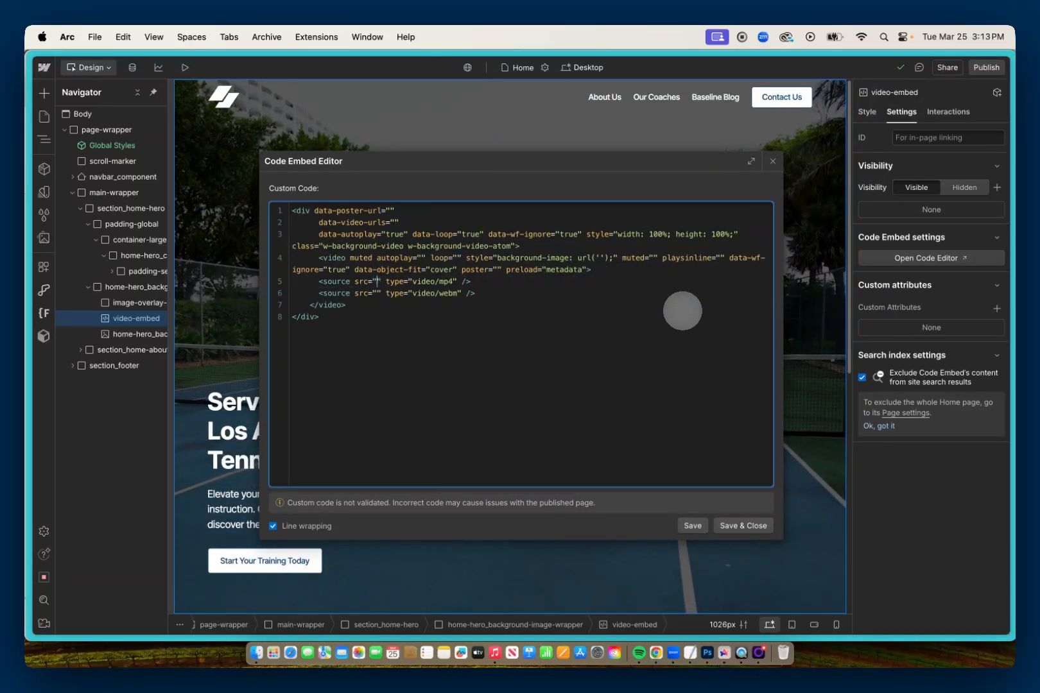
{"action": "left_click", "coordinate": [742, 525]}
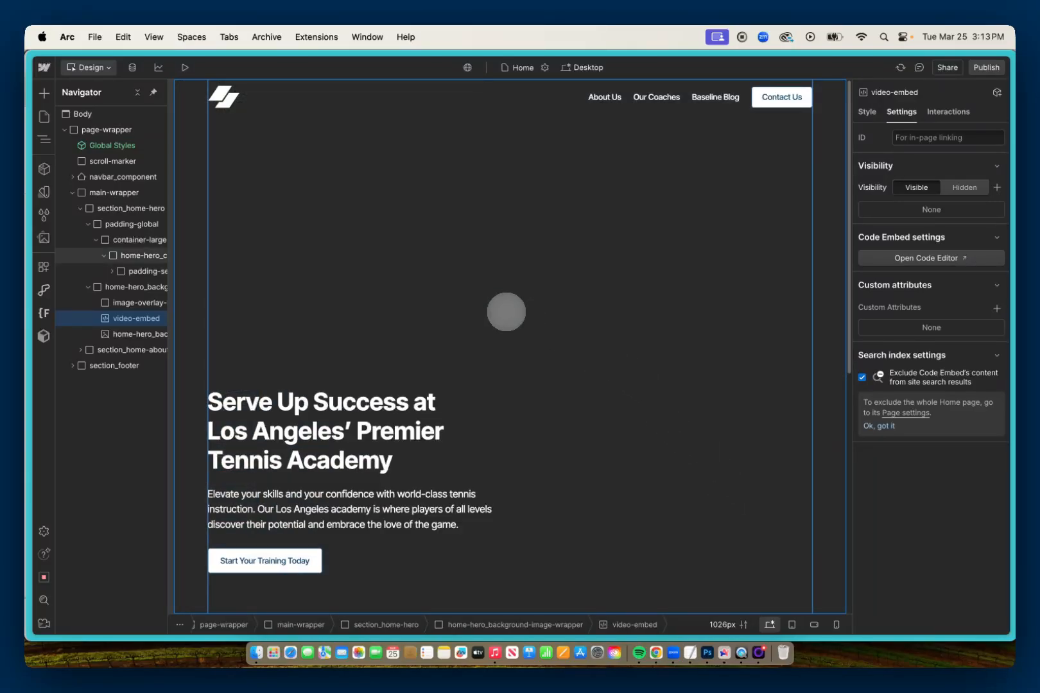
{"action": "mouse_move", "coordinate": [656, 653]}
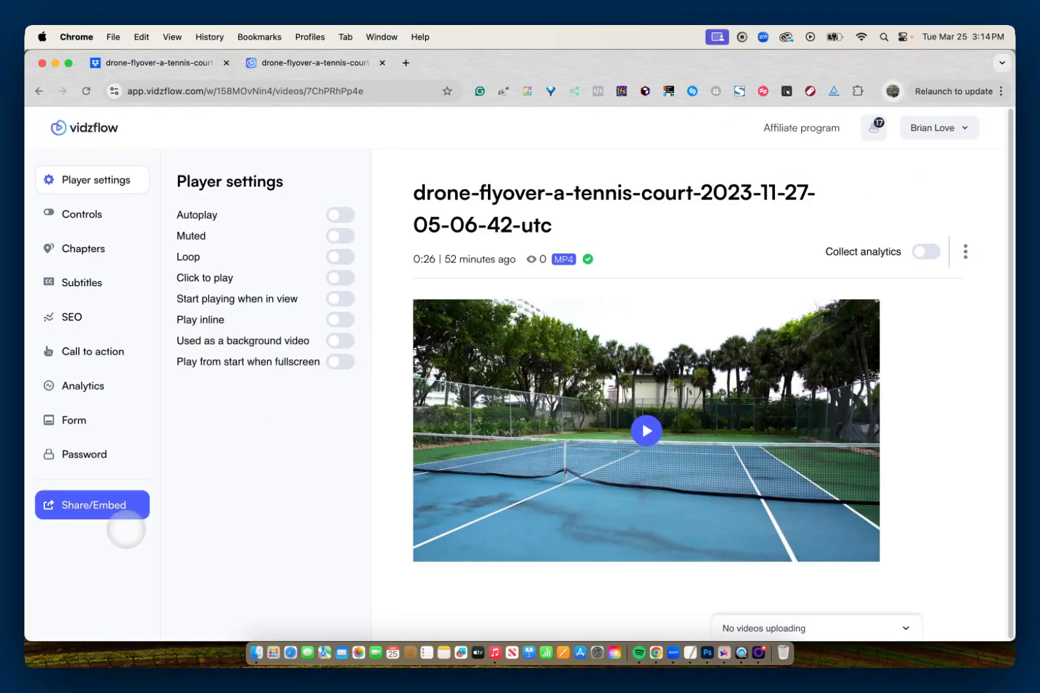
- Copy the Vidzflow raw video link for the tennis-court flyover
{"action": "left_click", "coordinate": [93, 504]}
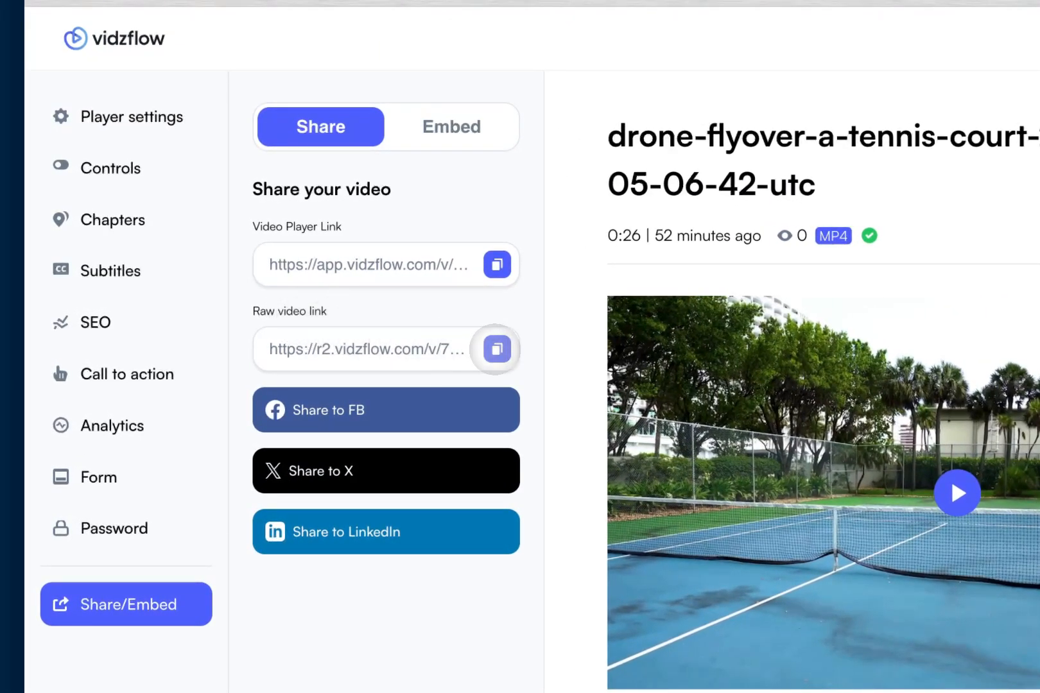
{"action": "left_click", "coordinate": [497, 350]}
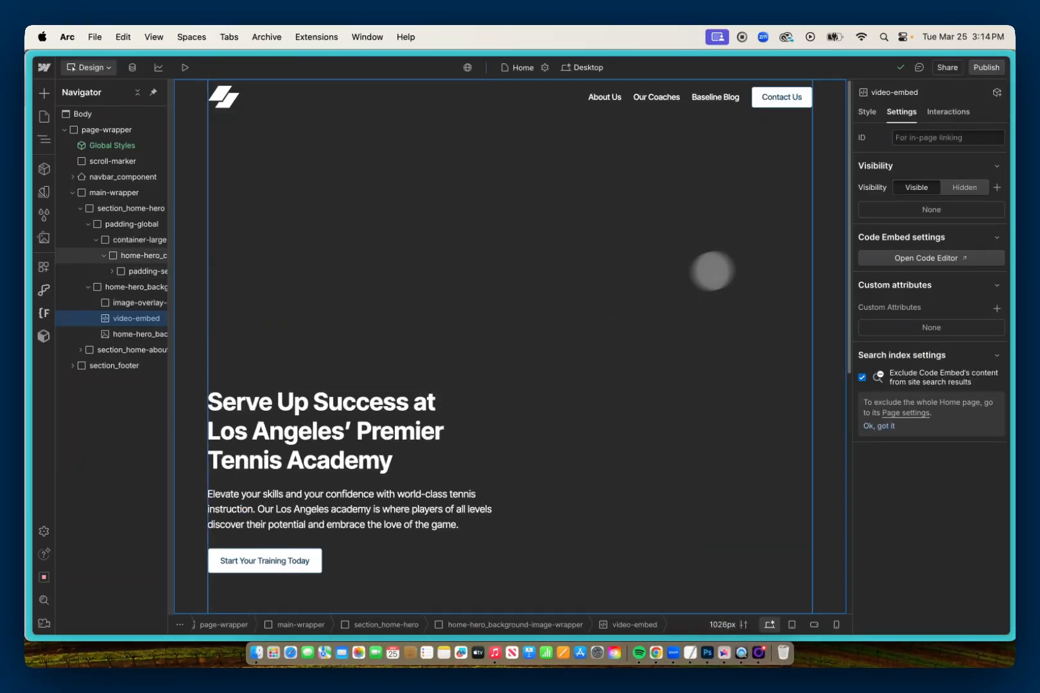
- Put the Vidzflow mp4 link into the embed code and preview the hero video
{"action": "left_click", "coordinate": [929, 258]}
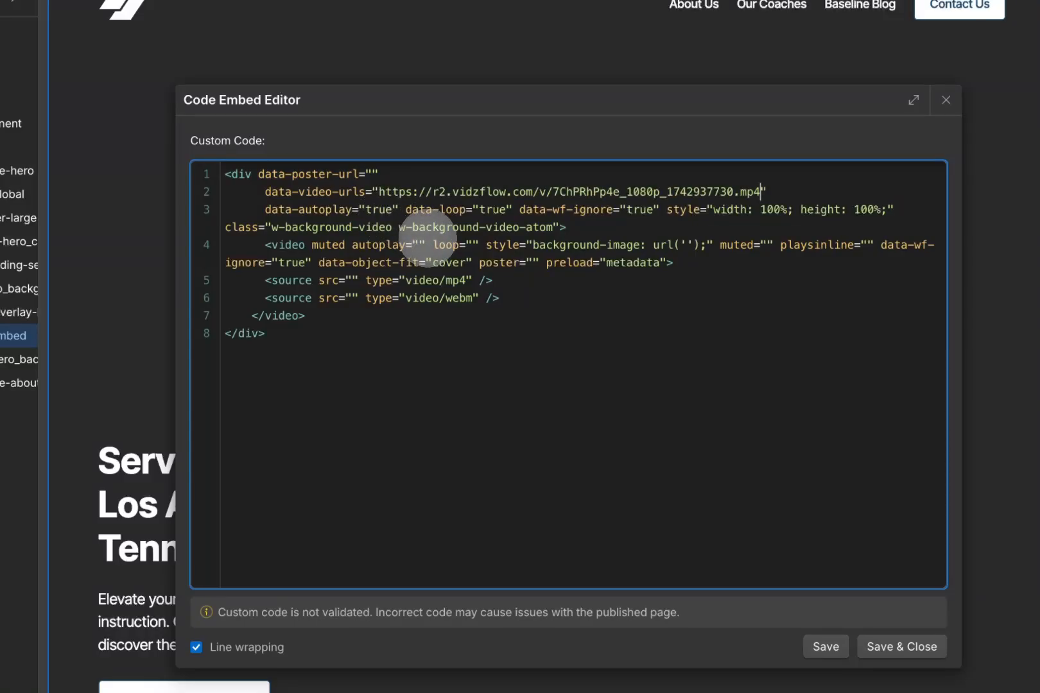
{"action": "mouse_move", "coordinate": [355, 278]}
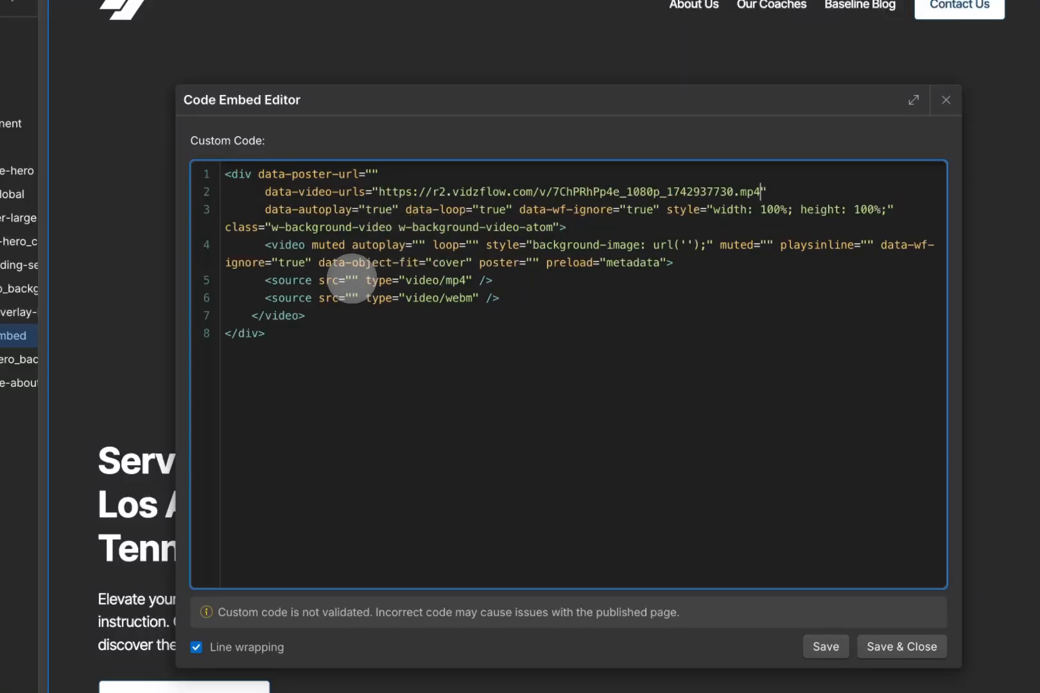
{"action": "type", "text": "https://r2.vidzflow.com/v/7ChPRhPp4e_1080p_1742937730.mp4"}
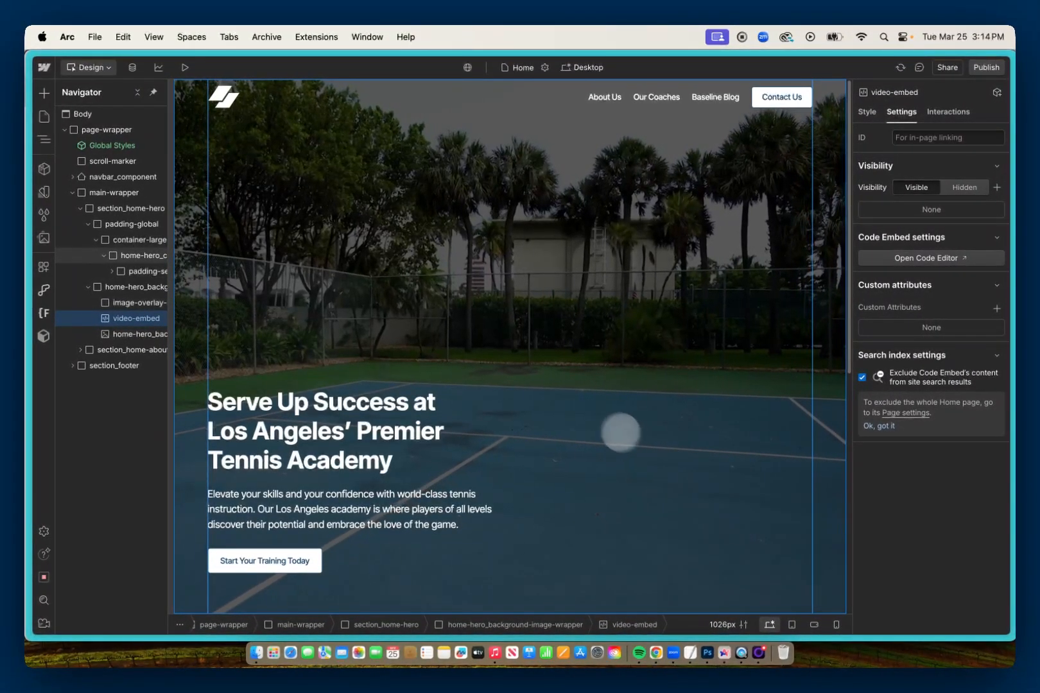
{"action": "left_click", "coordinate": [185, 67]}
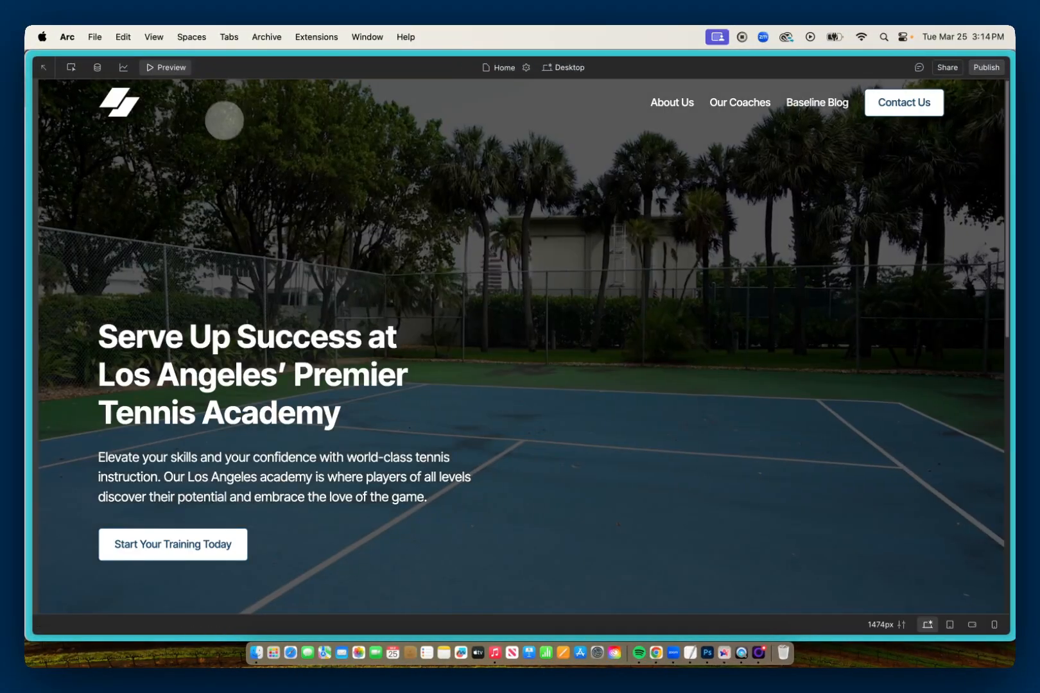